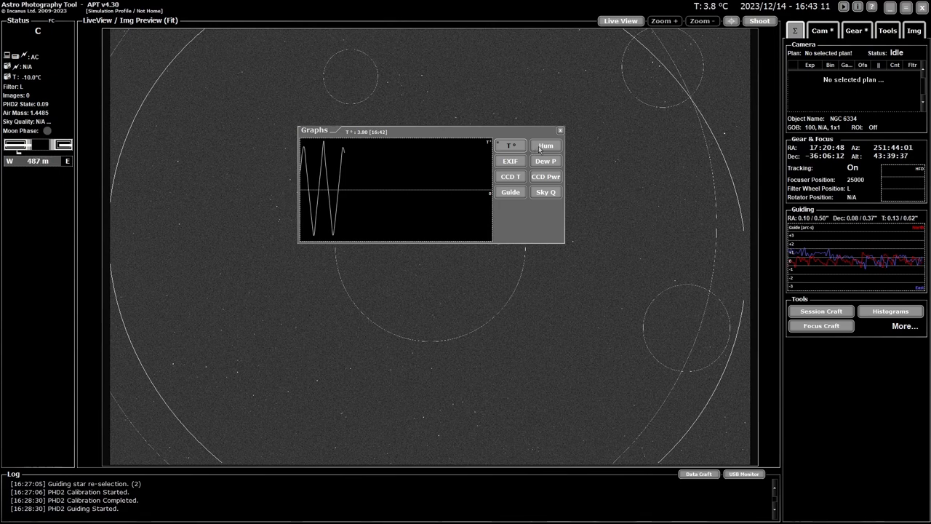
Show the humidity (Hum) graph in the Graphs window.
click(545, 145)
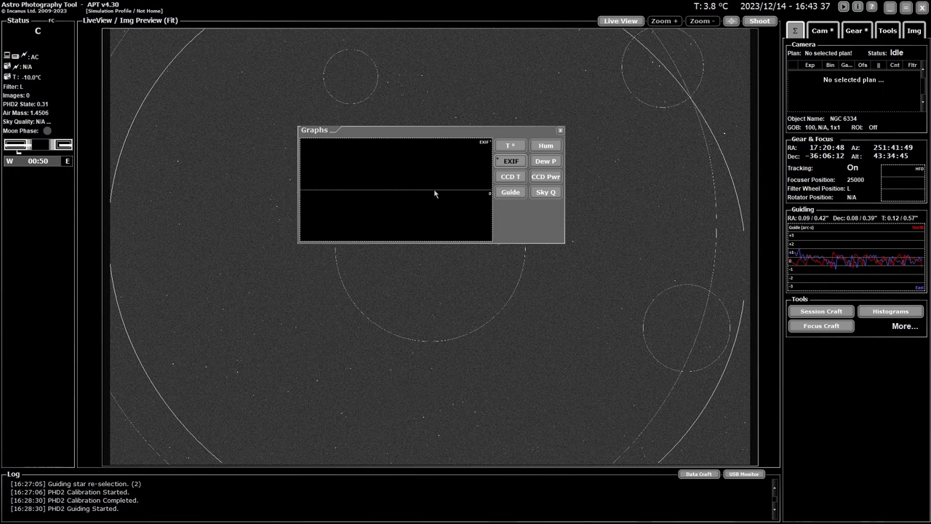
mouse_move(348, 194)
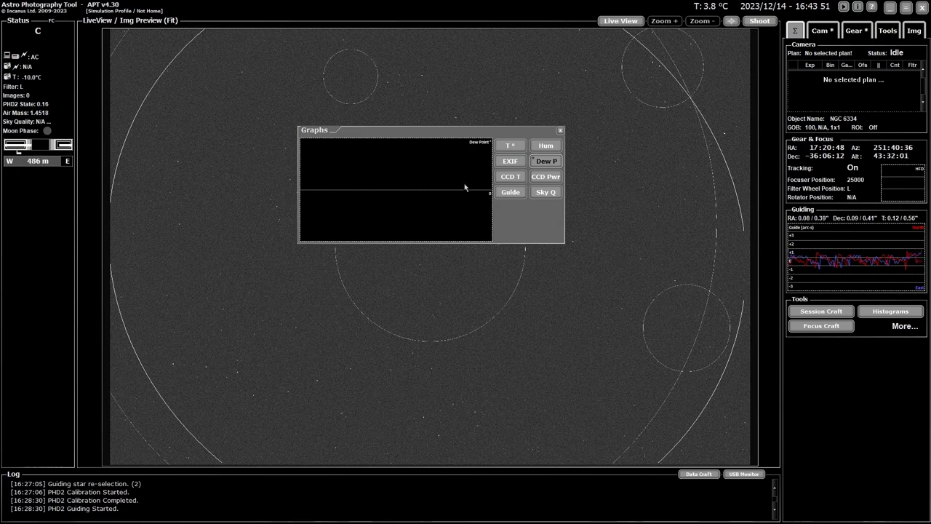
Display the CCD T sensor temperature graph, then the CCD Pwr cooler power graph.
click(511, 176)
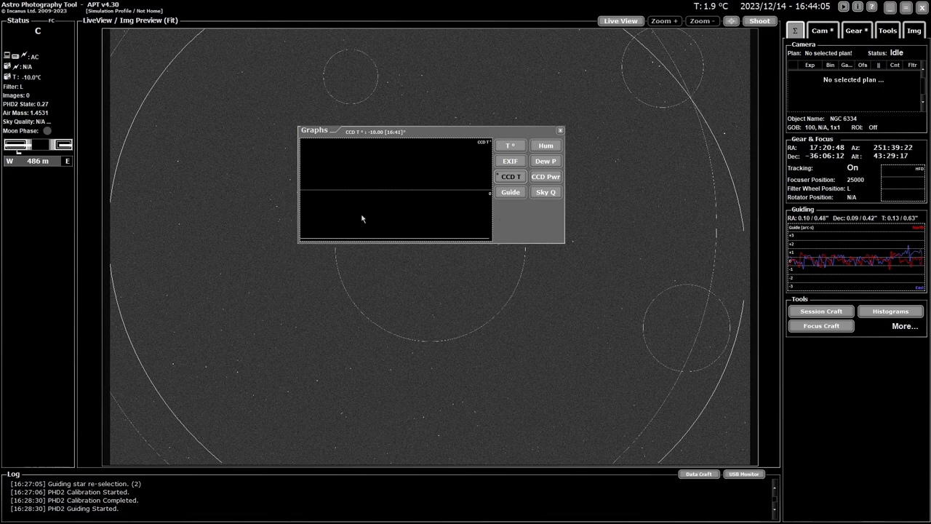
mouse_move(522, 213)
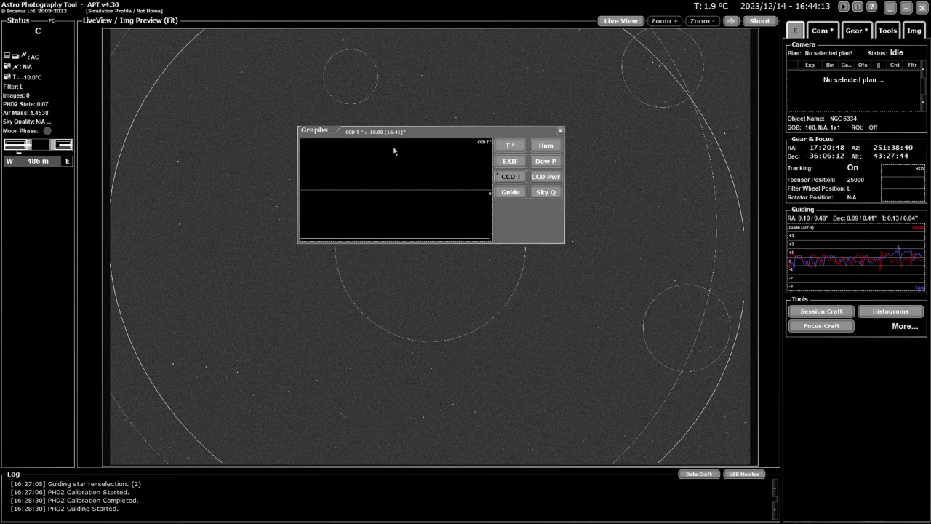
mouse_move(521, 217)
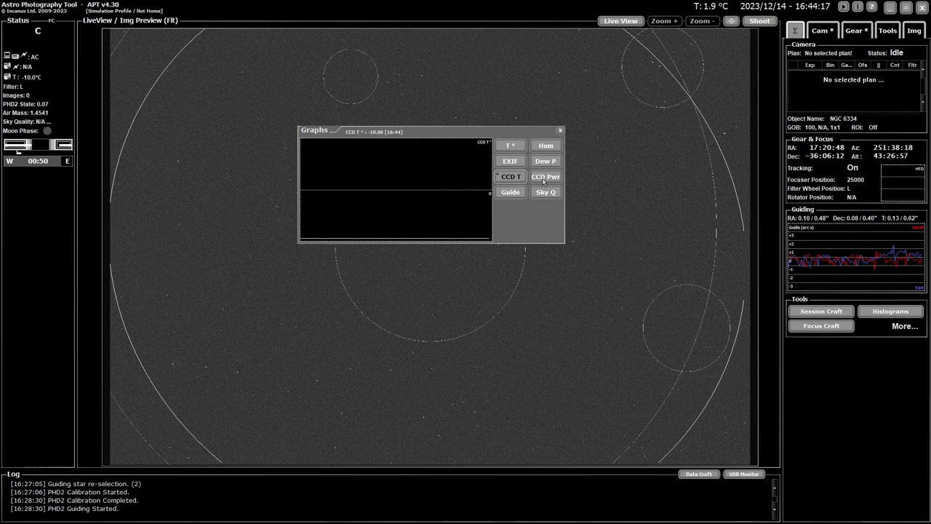
click(546, 176)
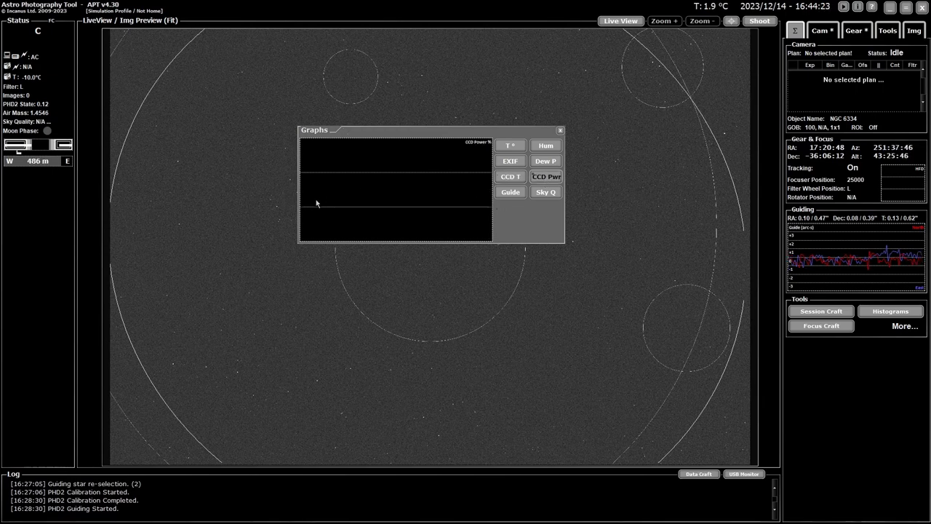
mouse_move(378, 189)
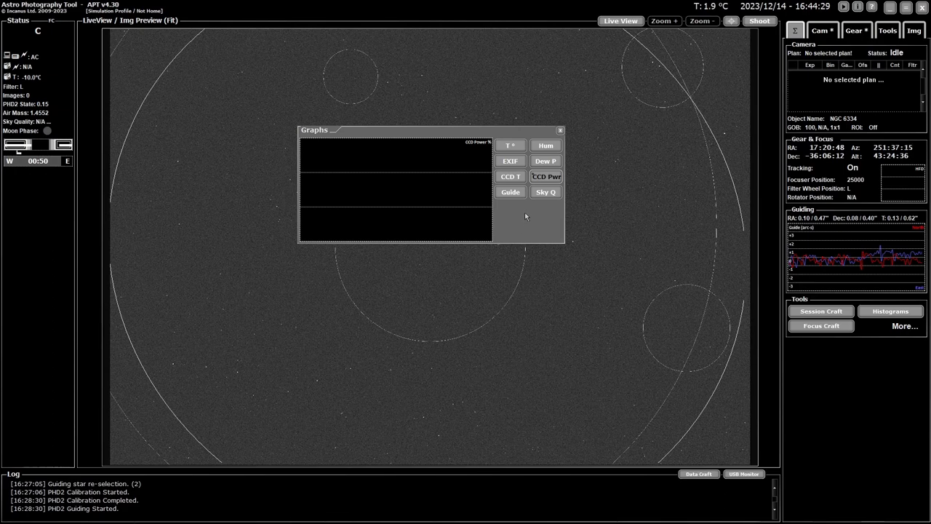
Show the Guide and Sky Q graphs, restore the Σ side panel, then return to T°.
click(510, 191)
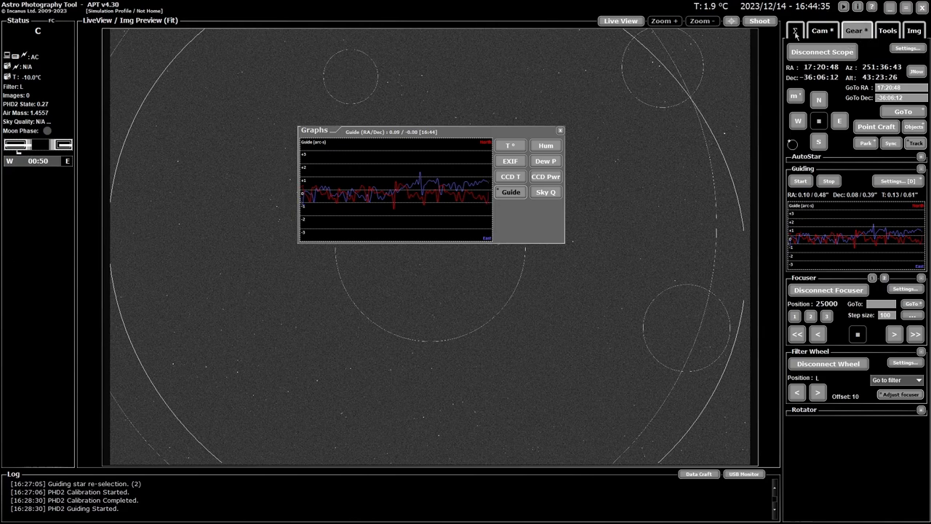
click(795, 30)
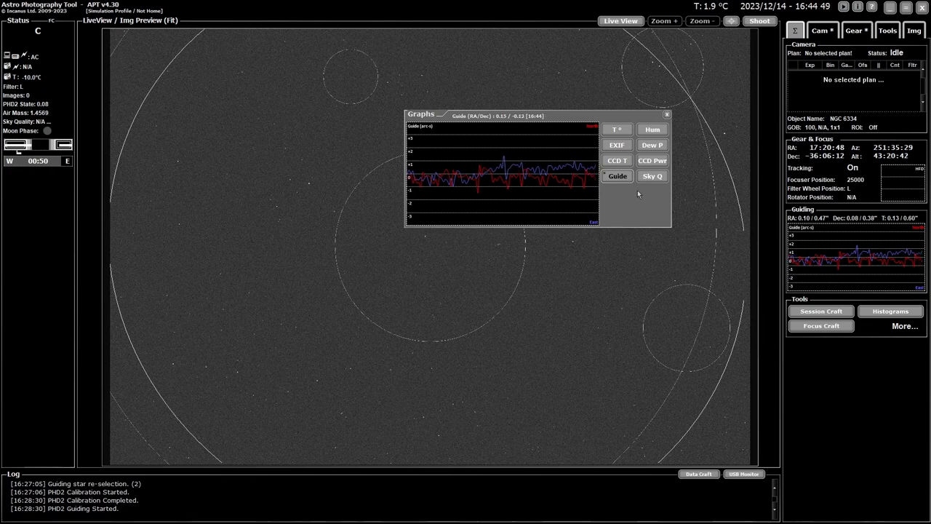
click(652, 175)
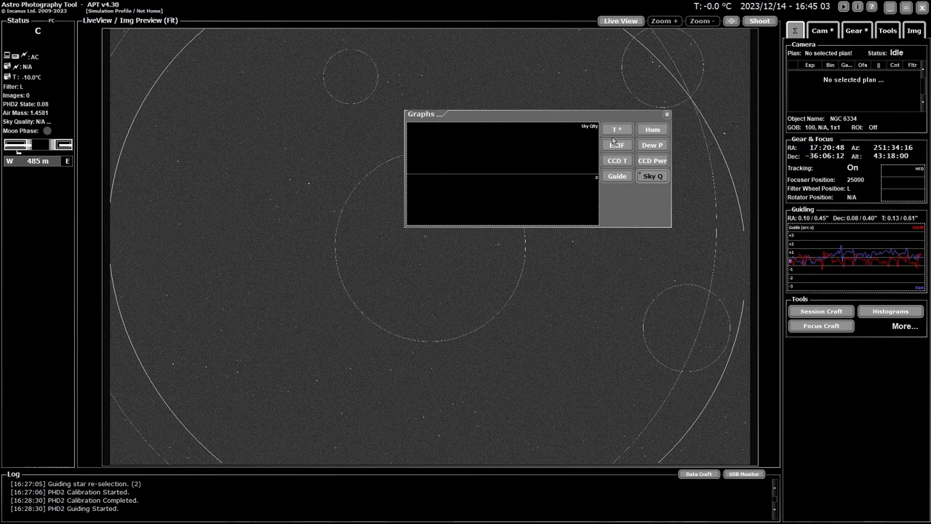
click(616, 129)
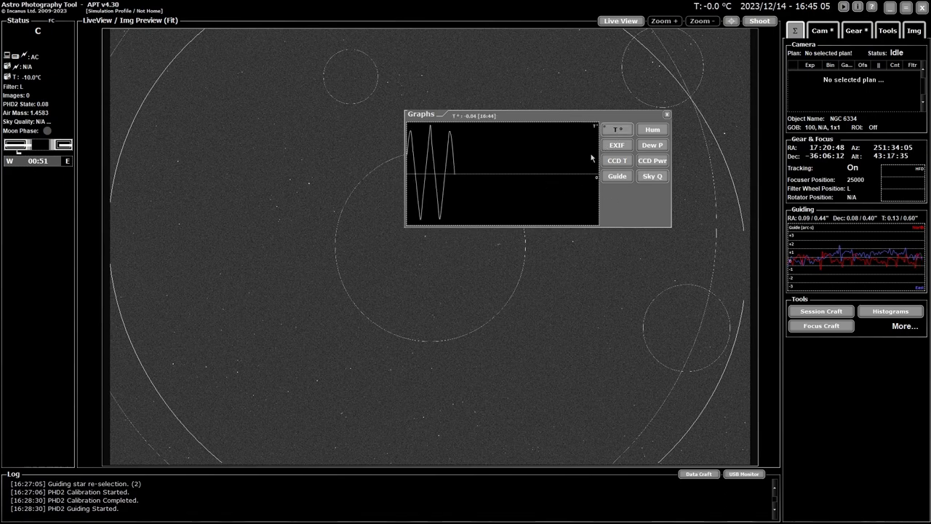
mouse_move(628, 199)
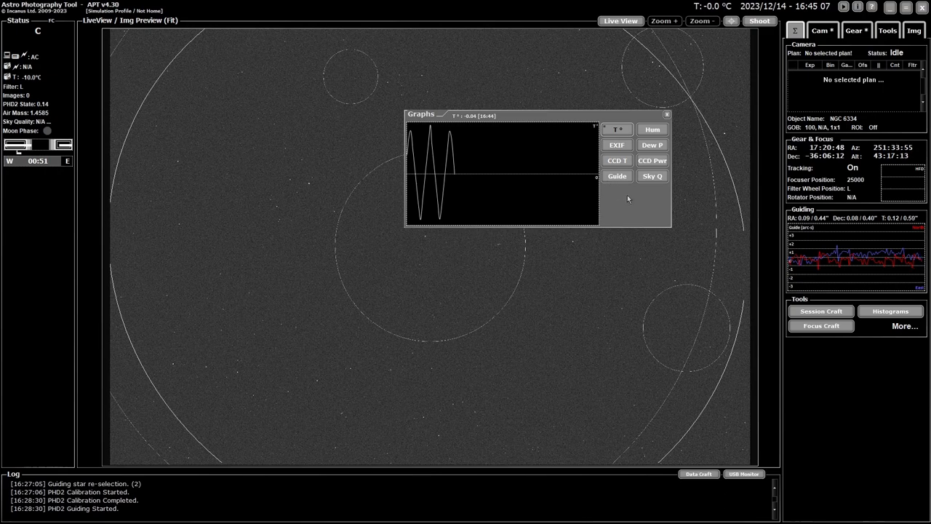